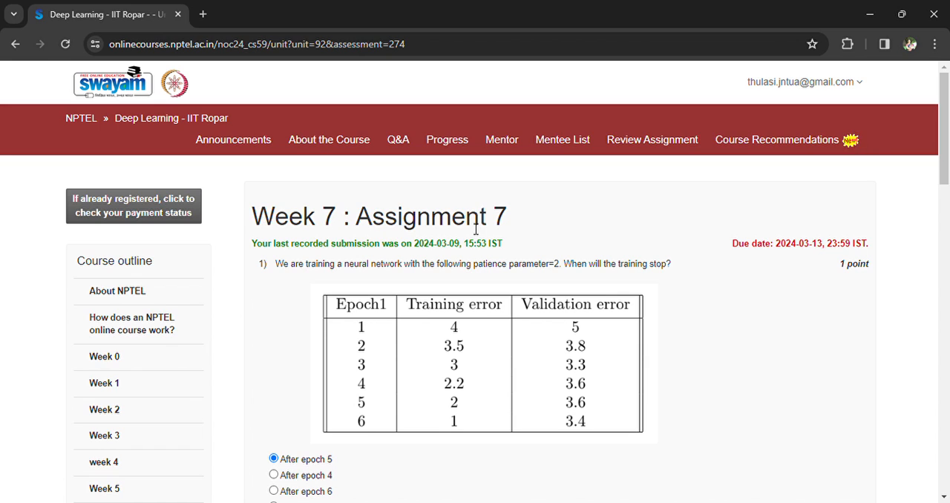
# Submit all ten selected answers of the Week 7 assignment via the Submit Answers button at the bottom
pyautogui.scroll(-3)
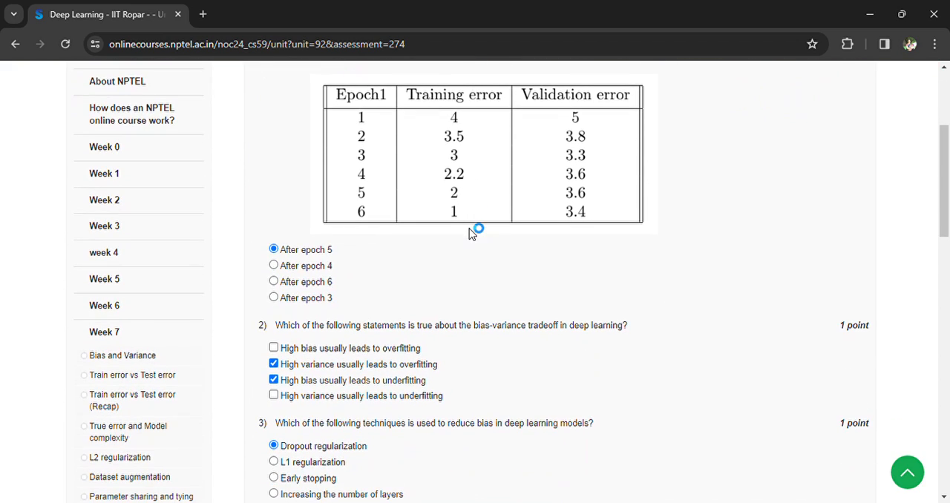
pyautogui.moveTo(556, 341)
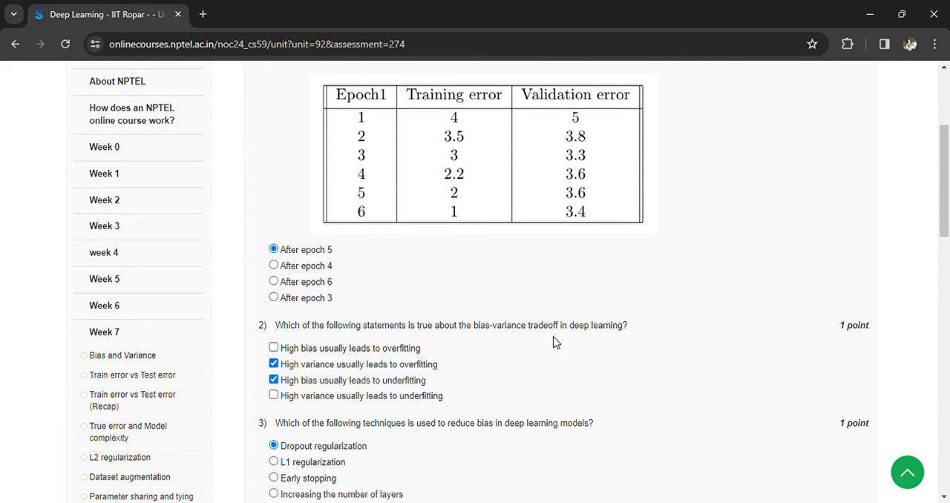
pyautogui.moveTo(302, 377)
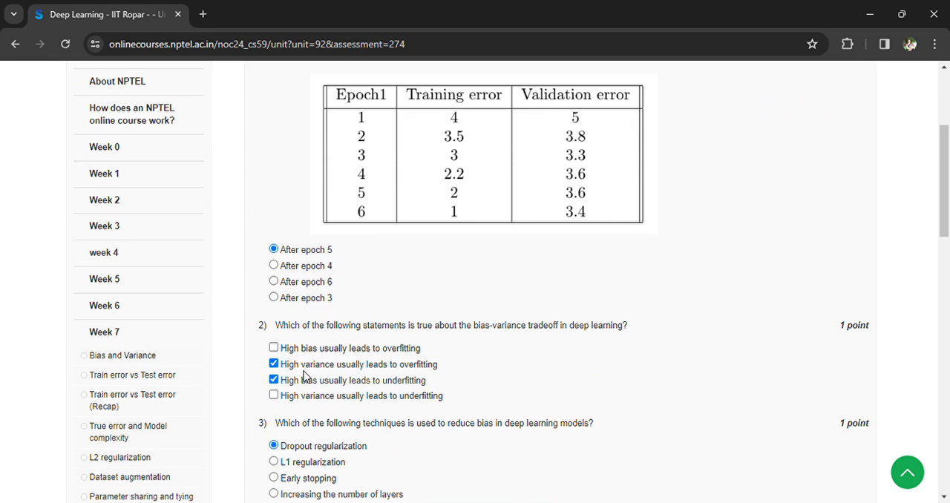
pyautogui.moveTo(240, 386)
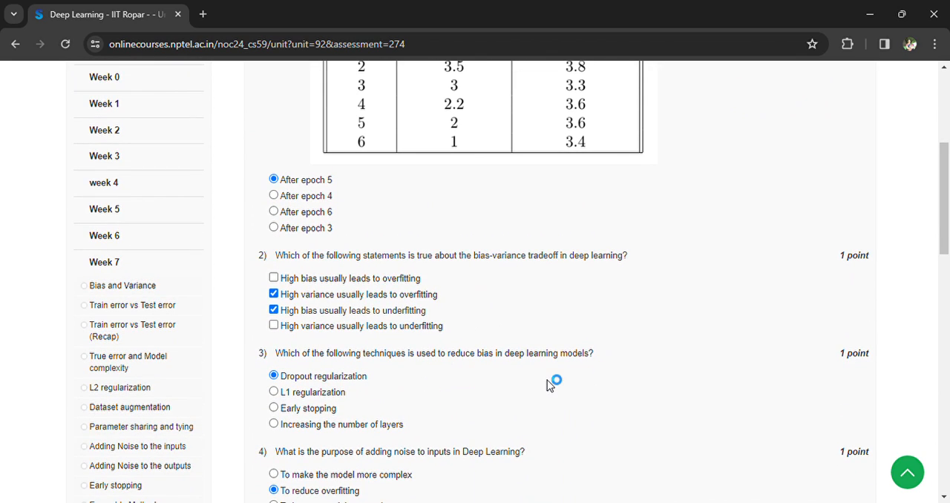
pyautogui.moveTo(356, 392)
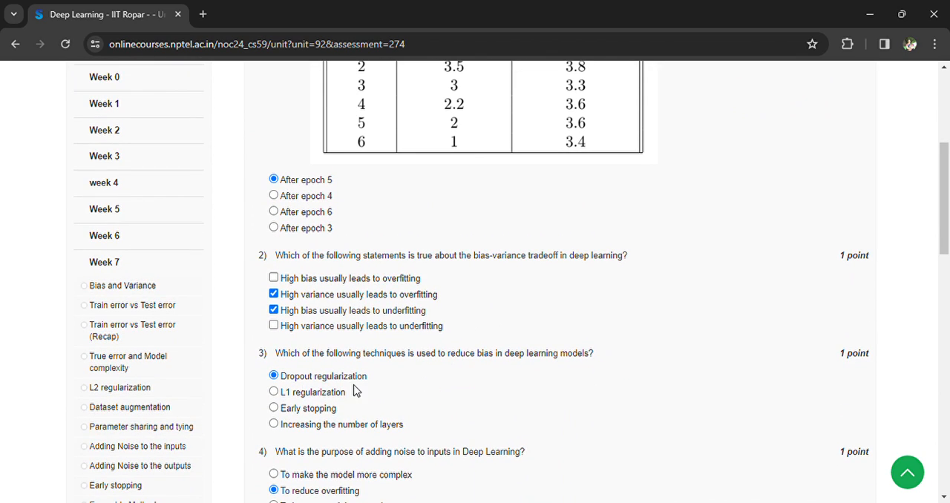
pyautogui.scroll(-3)
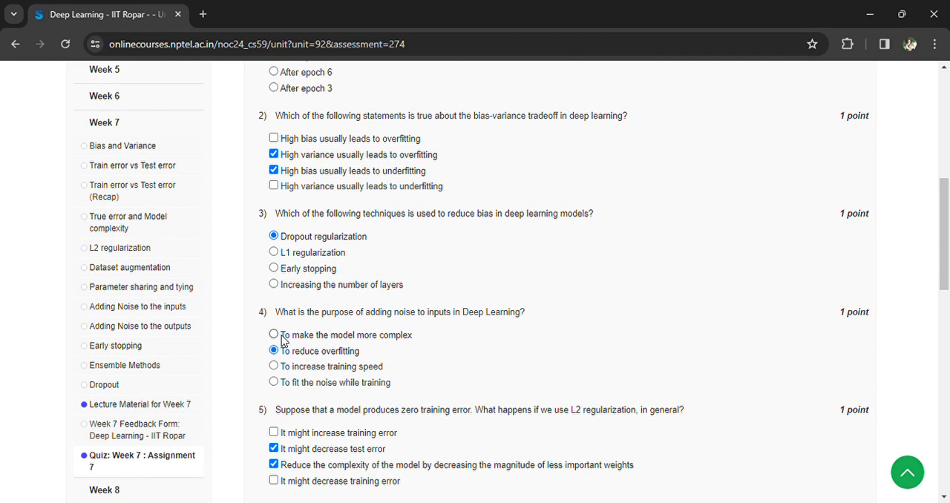
pyautogui.moveTo(484, 341)
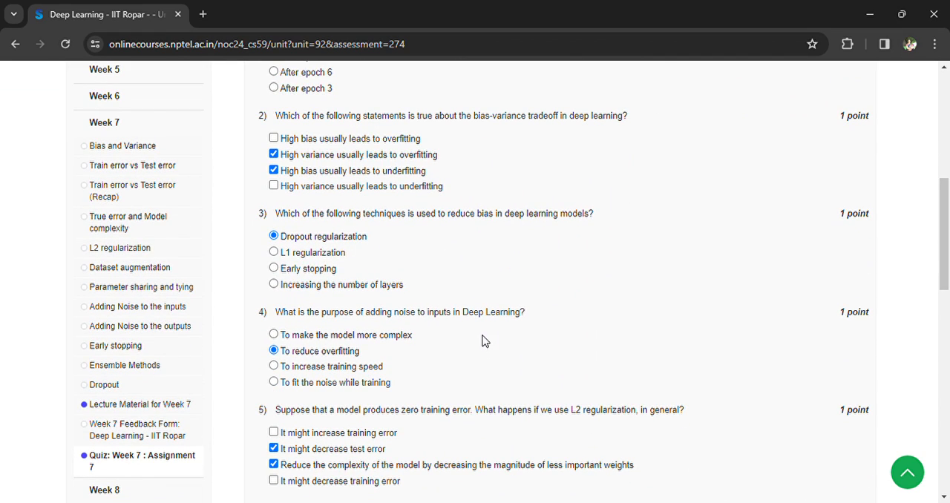
pyautogui.scroll(-3)
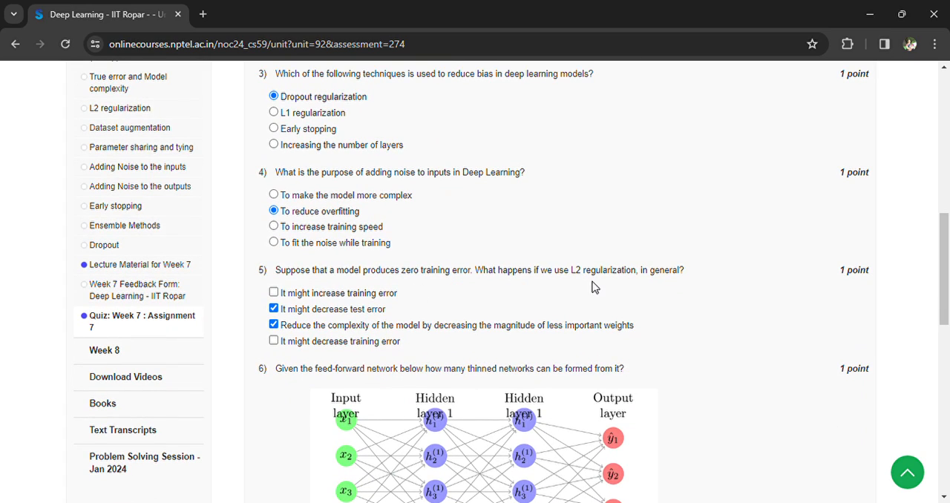
pyautogui.moveTo(705, 291)
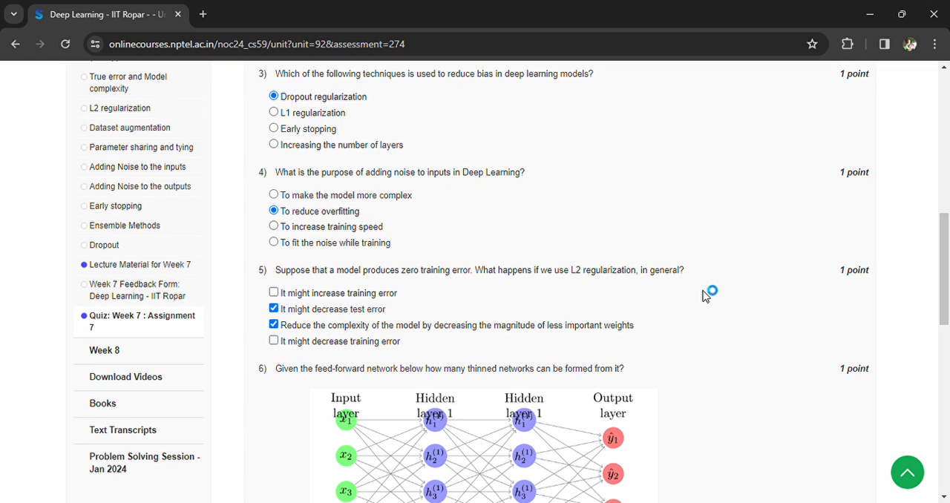
pyautogui.moveTo(600, 350)
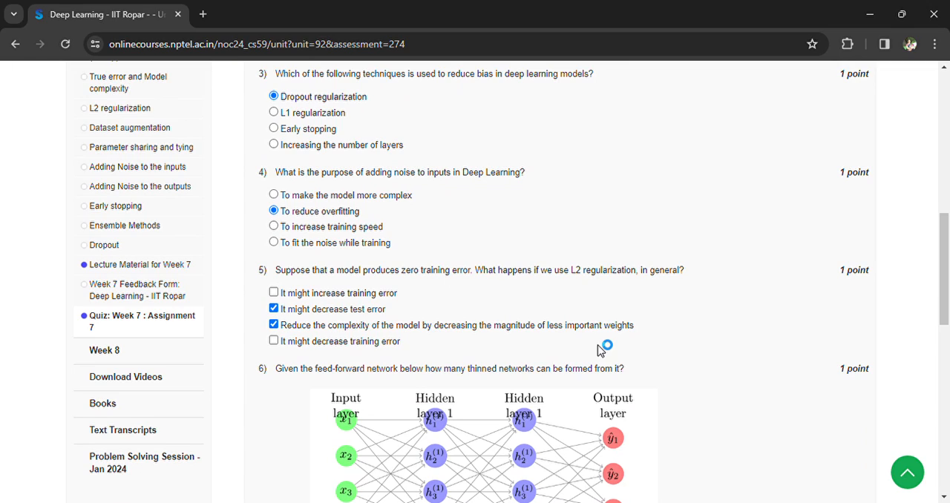
pyautogui.moveTo(709, 353)
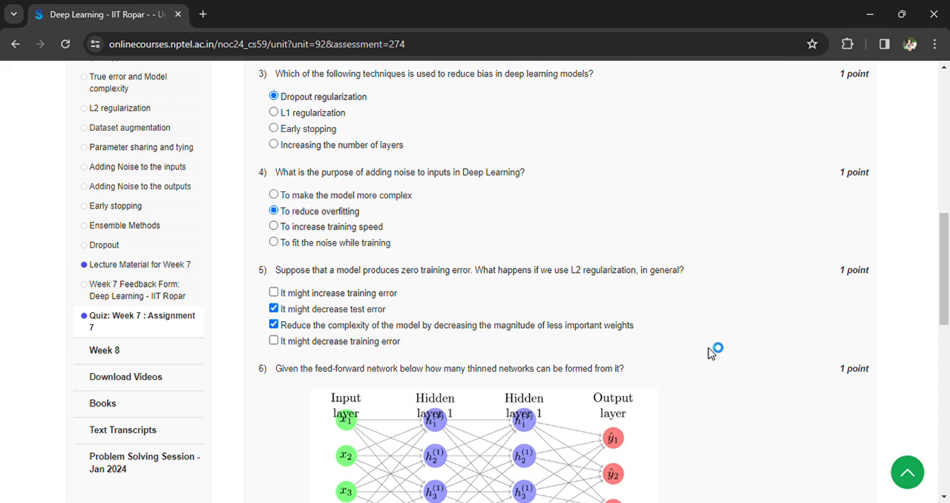
pyautogui.scroll(-3)
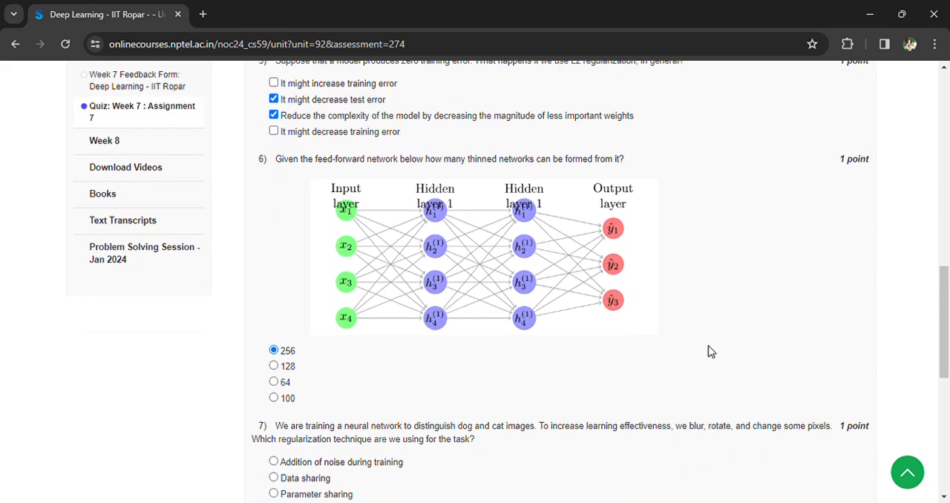
pyautogui.moveTo(496, 176)
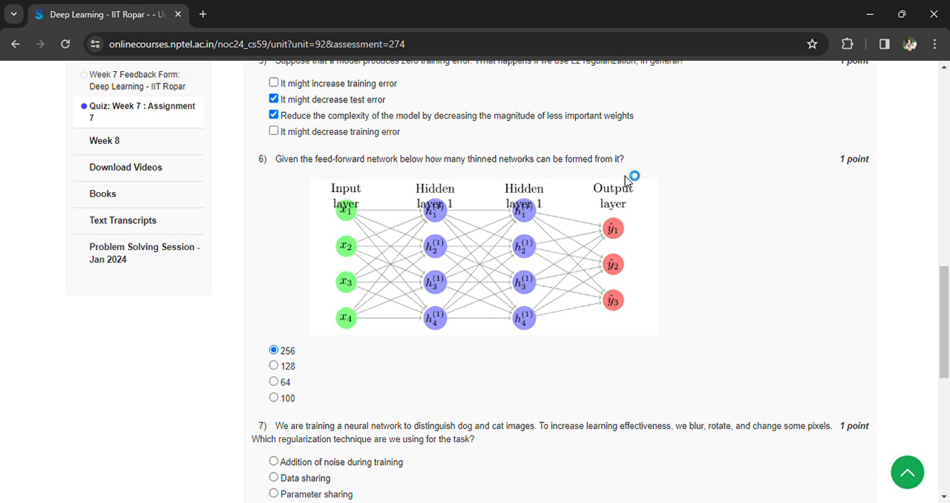
pyautogui.scroll(-3)
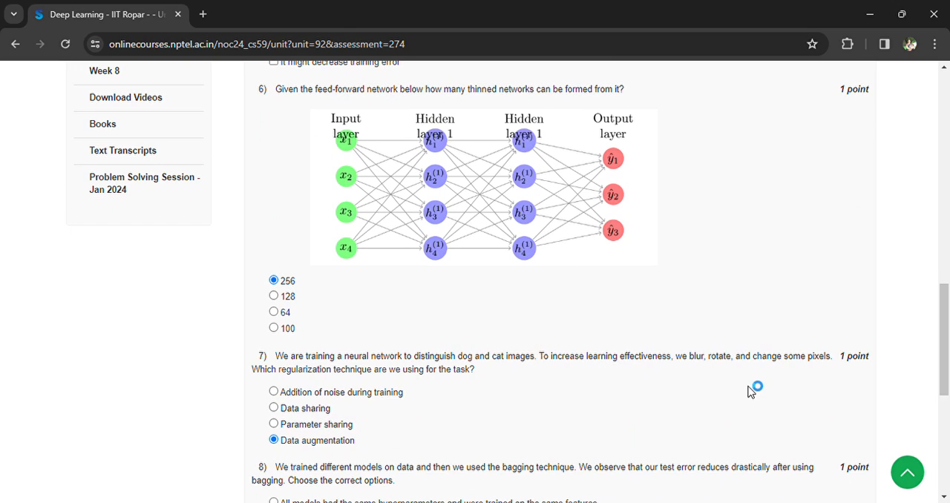
pyautogui.moveTo(725, 383)
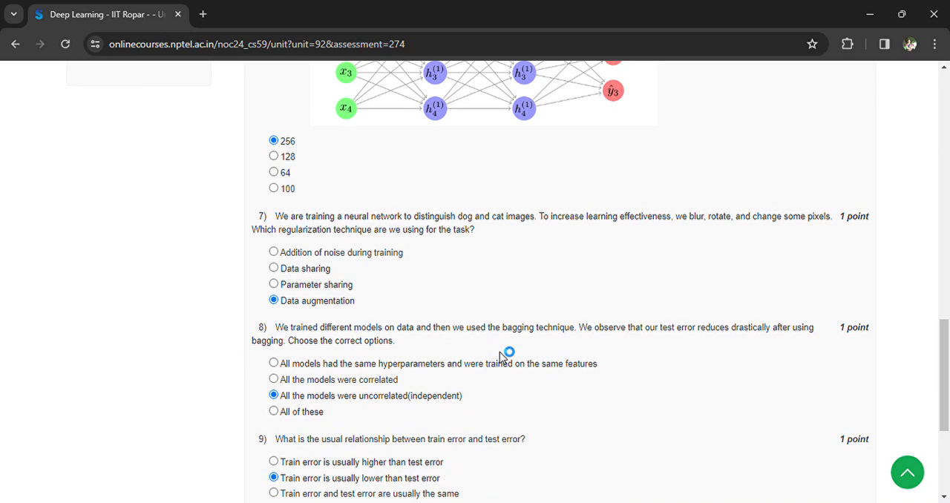
pyautogui.moveTo(653, 350)
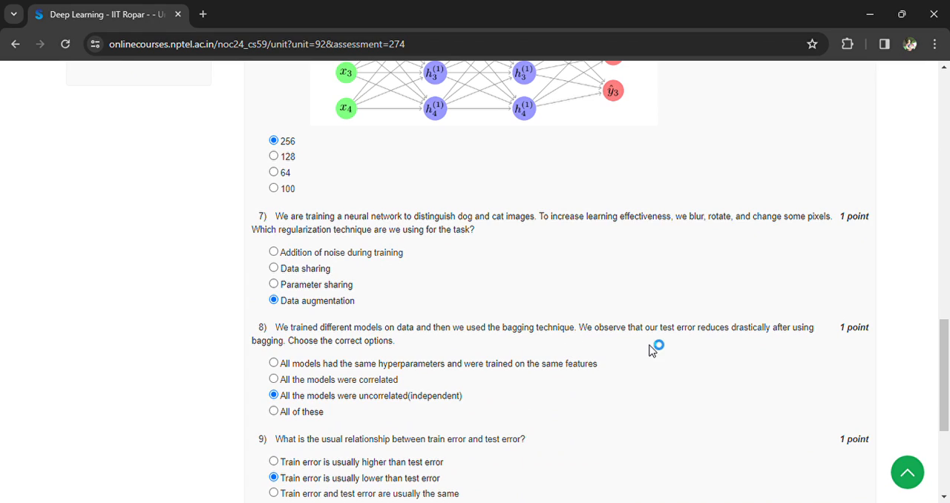
pyautogui.moveTo(794, 354)
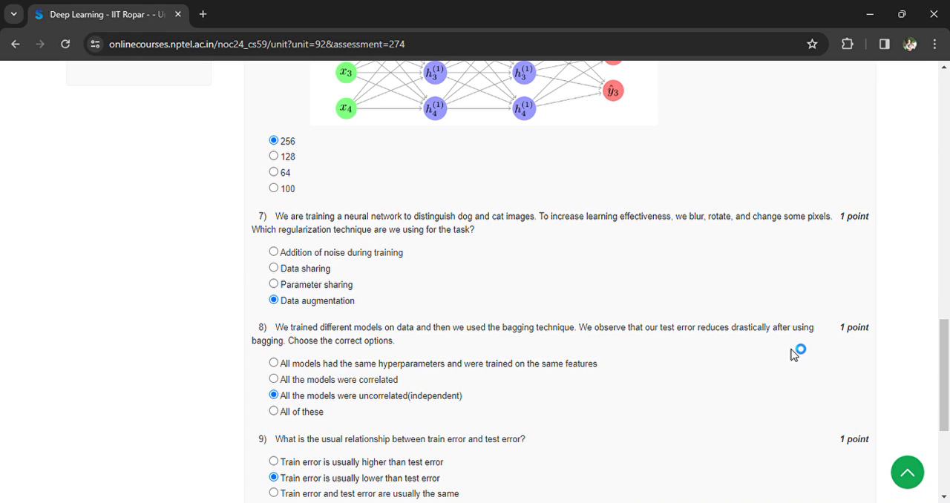
pyautogui.moveTo(304, 413)
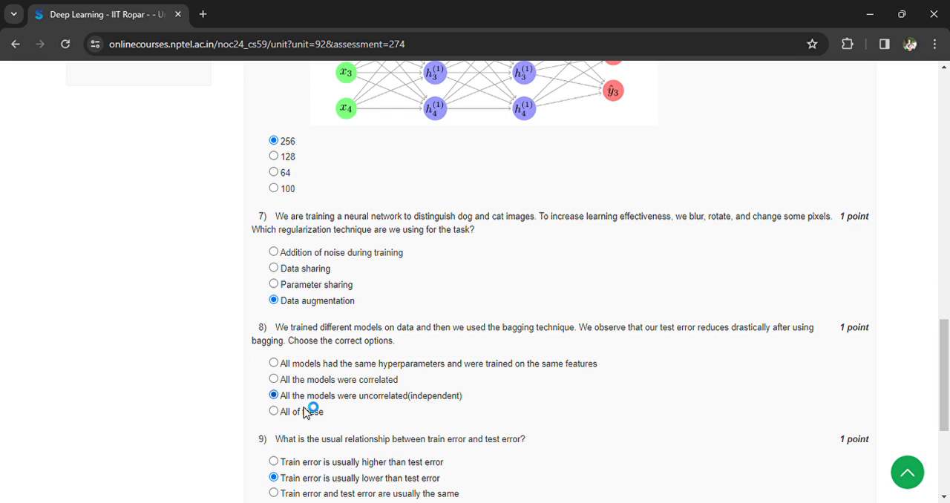
pyautogui.scroll(-3)
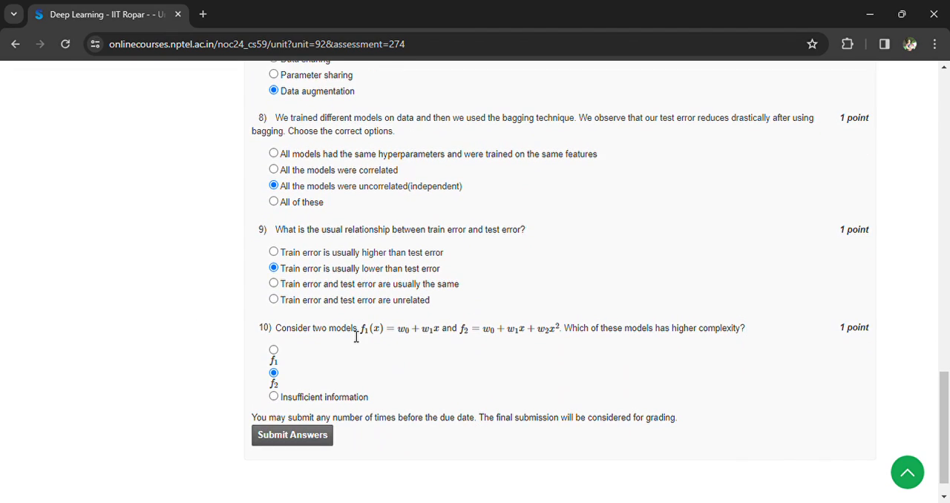
pyautogui.moveTo(564, 344)
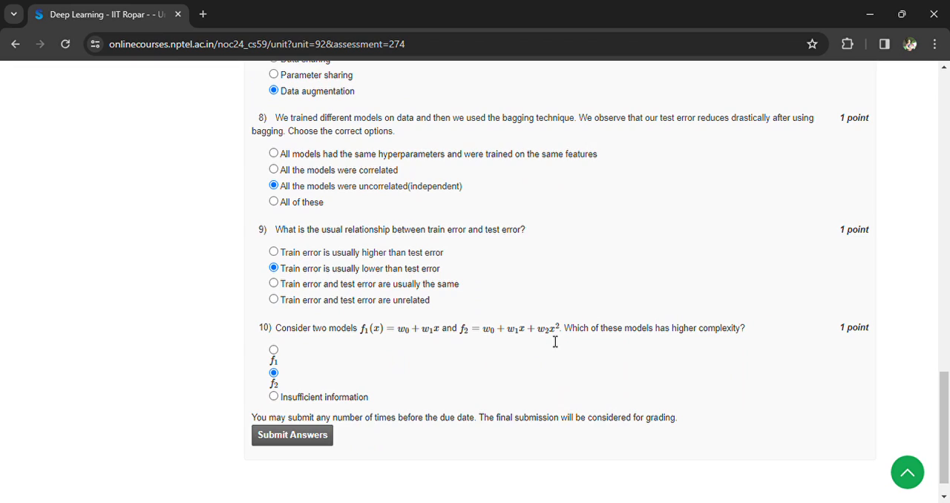
pyautogui.moveTo(475, 353)
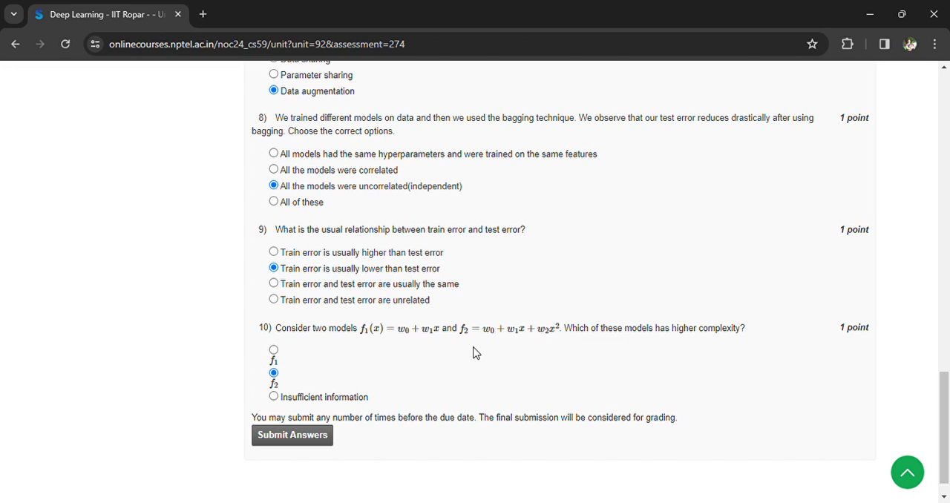
pyautogui.moveTo(342, 366)
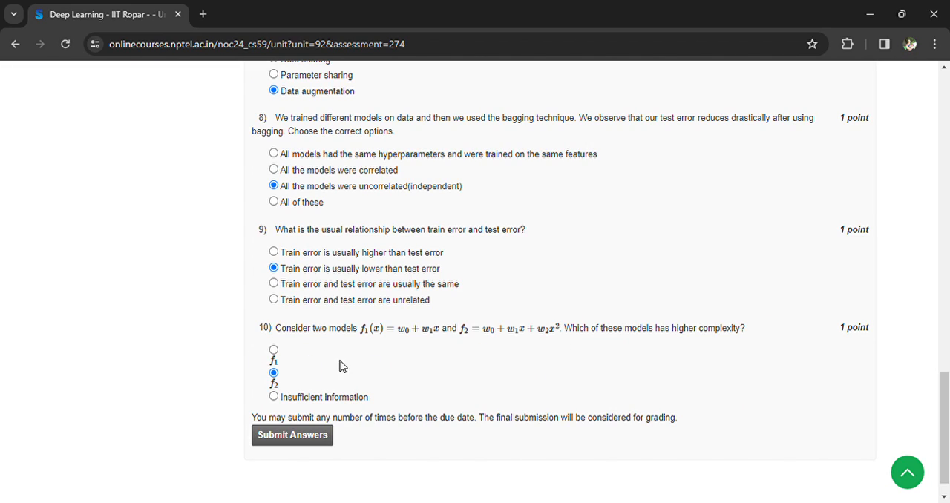
pyautogui.click(291, 435)
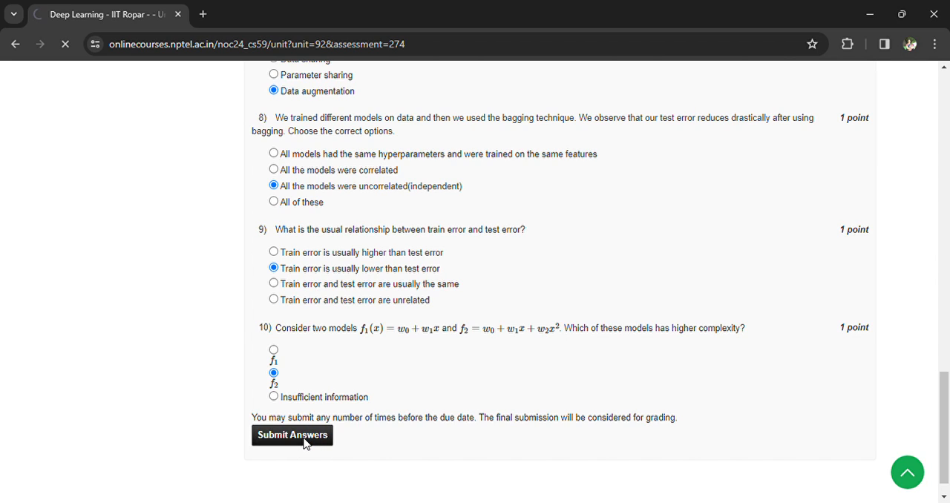
# Dismiss the 'Assessment submitted' notice, leaving the Week 7 thank-you confirmation visible
pyautogui.click(290, 435)
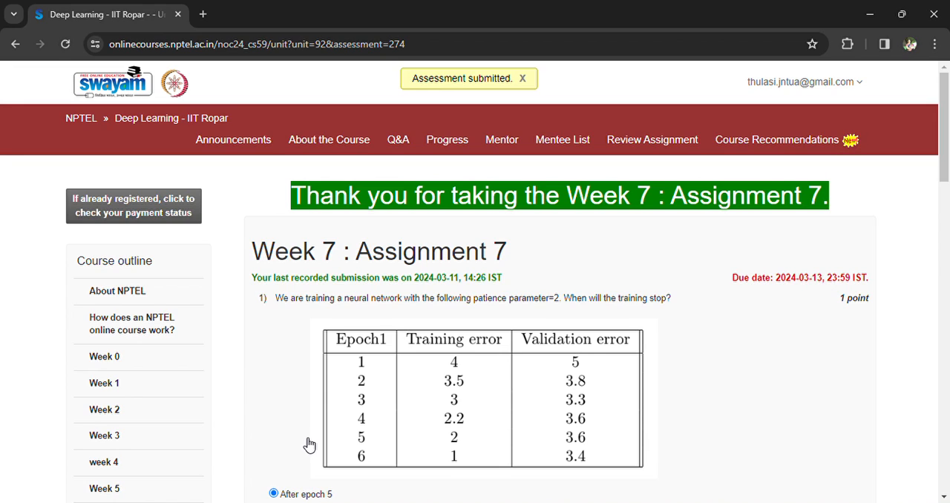
pyautogui.click(523, 77)
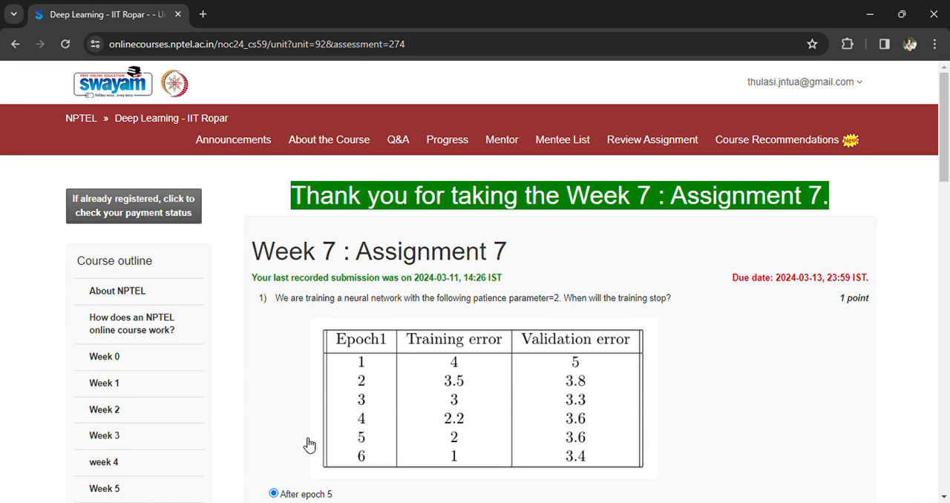